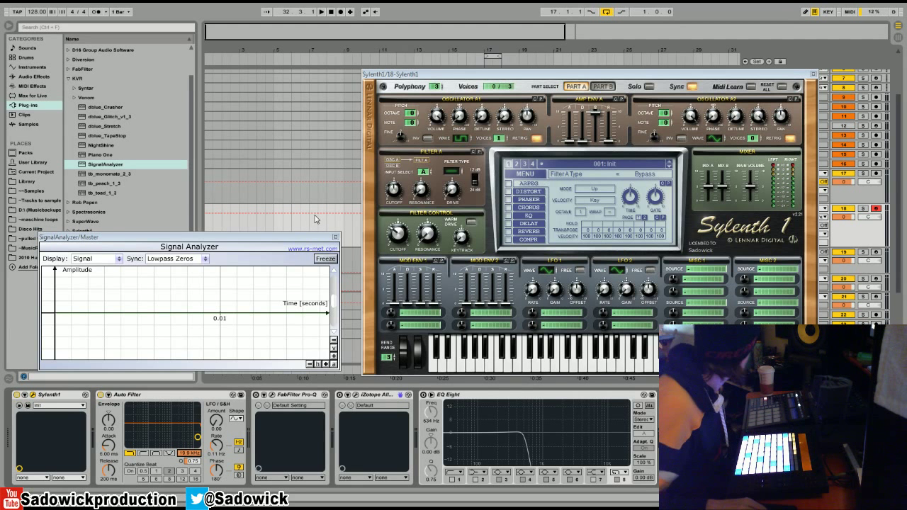
{"action": "mouse_move", "coordinate": [387, 240]}
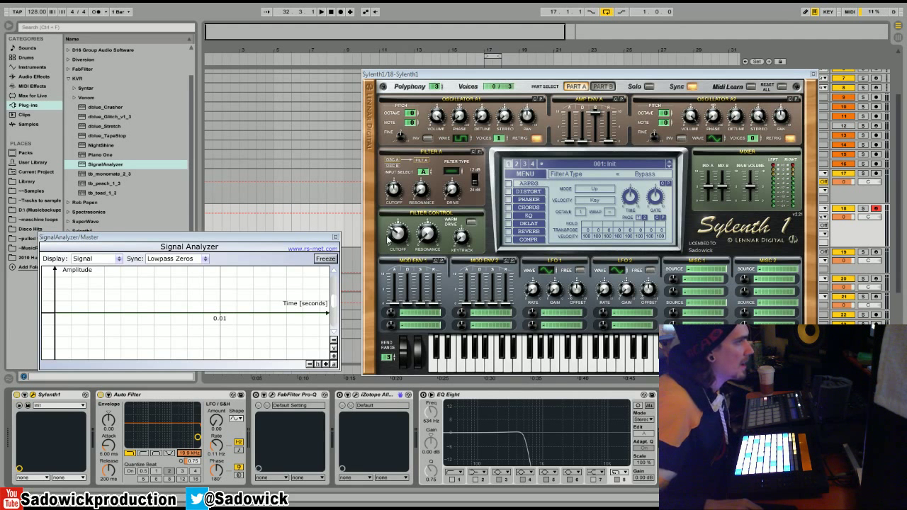